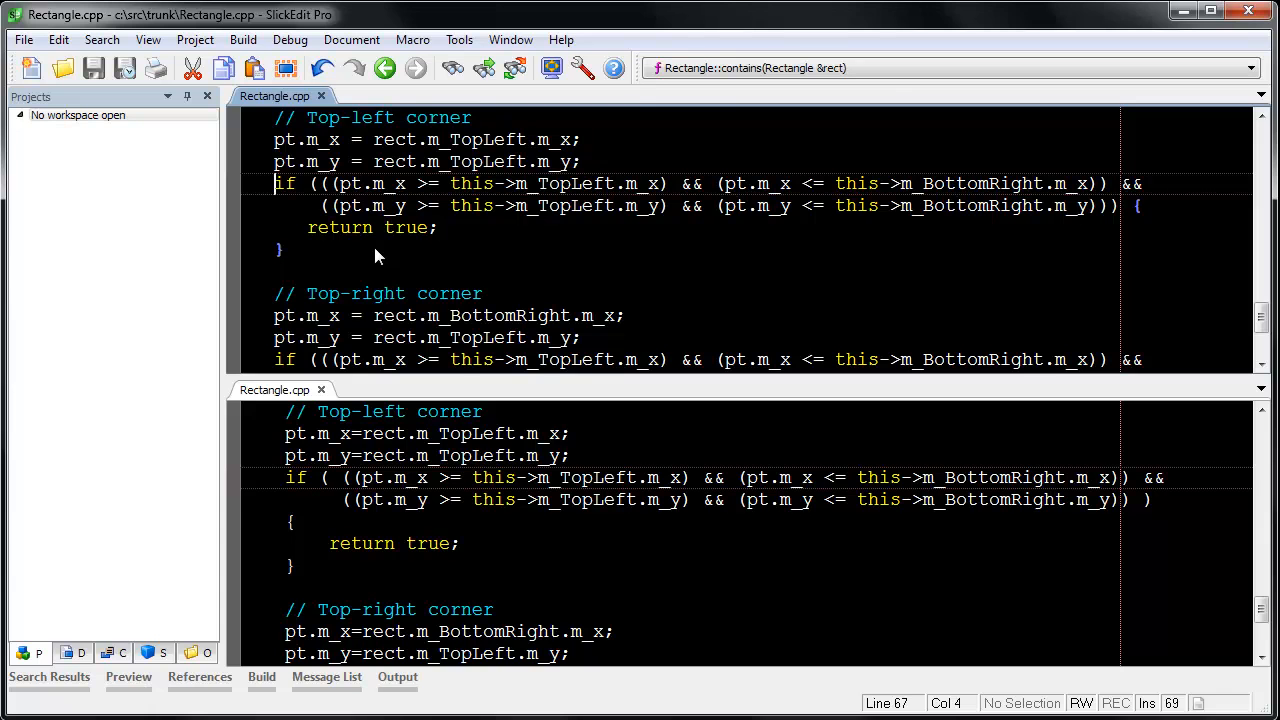
# Step: Compare trunk and trunk2 Rectangle.cpp via File Difference, accepting Source Diff
pyautogui.click(460, 40)
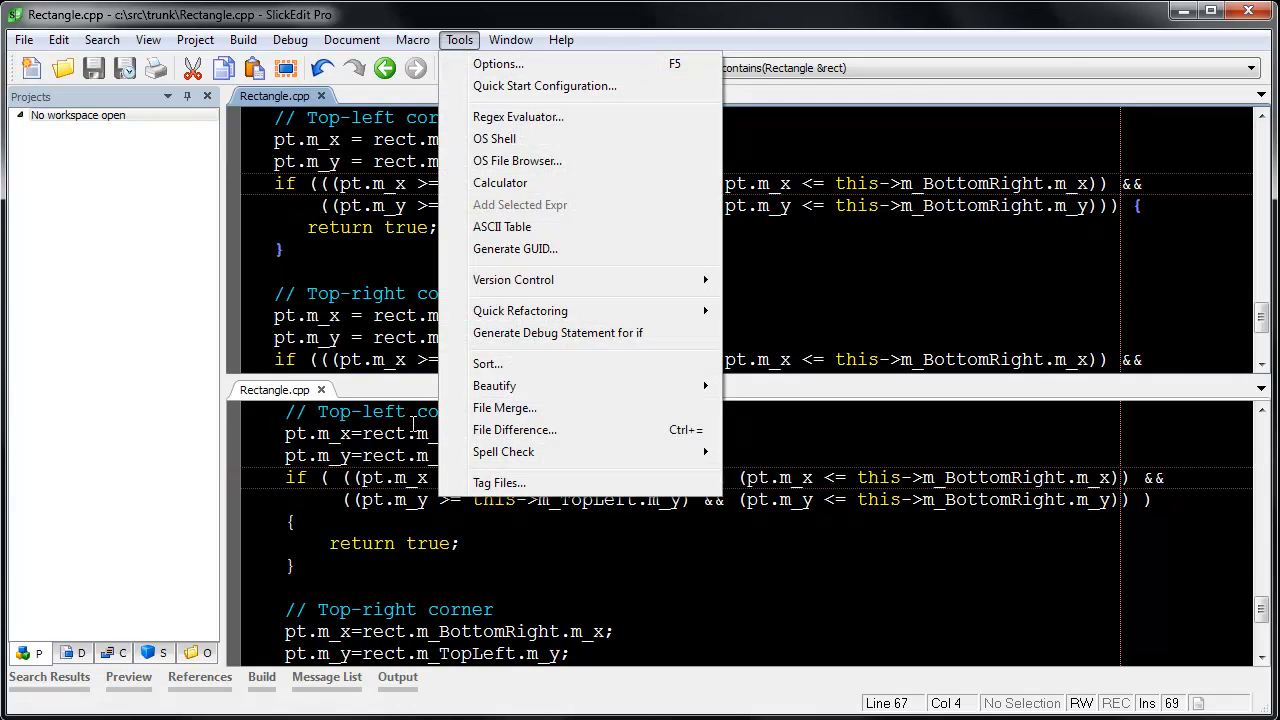
pyautogui.click(514, 430)
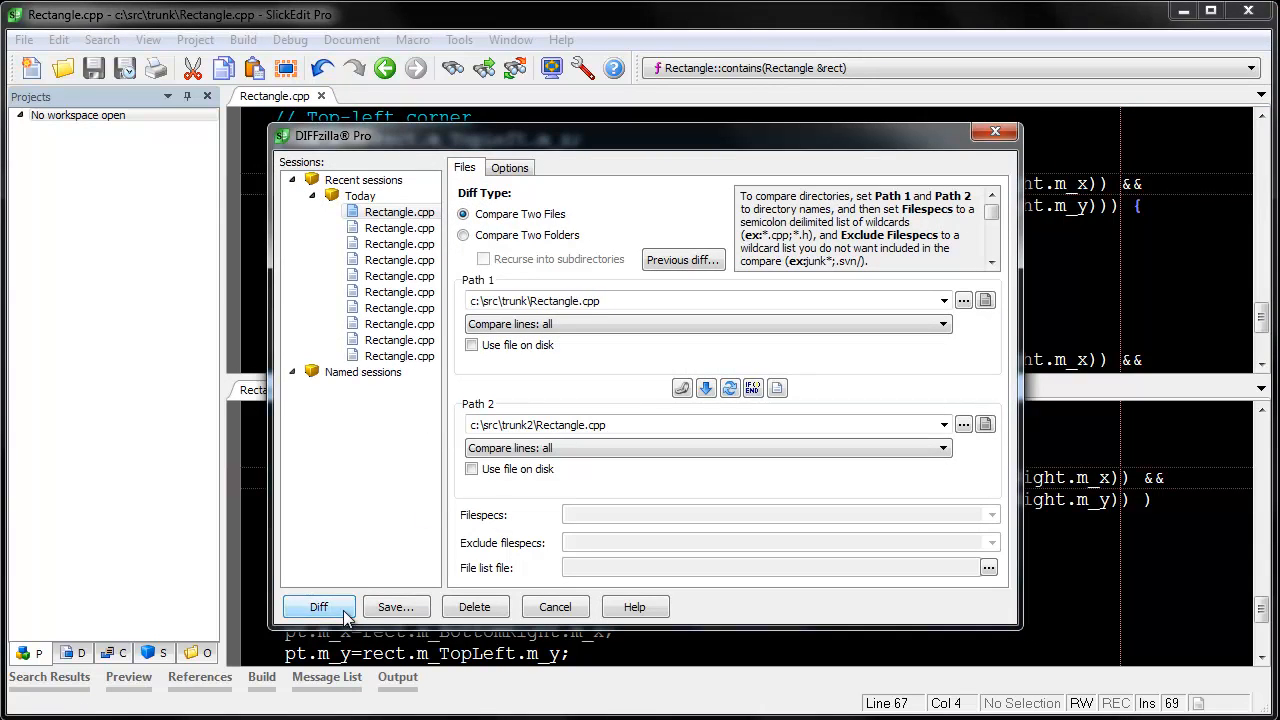
pyautogui.click(318, 606)
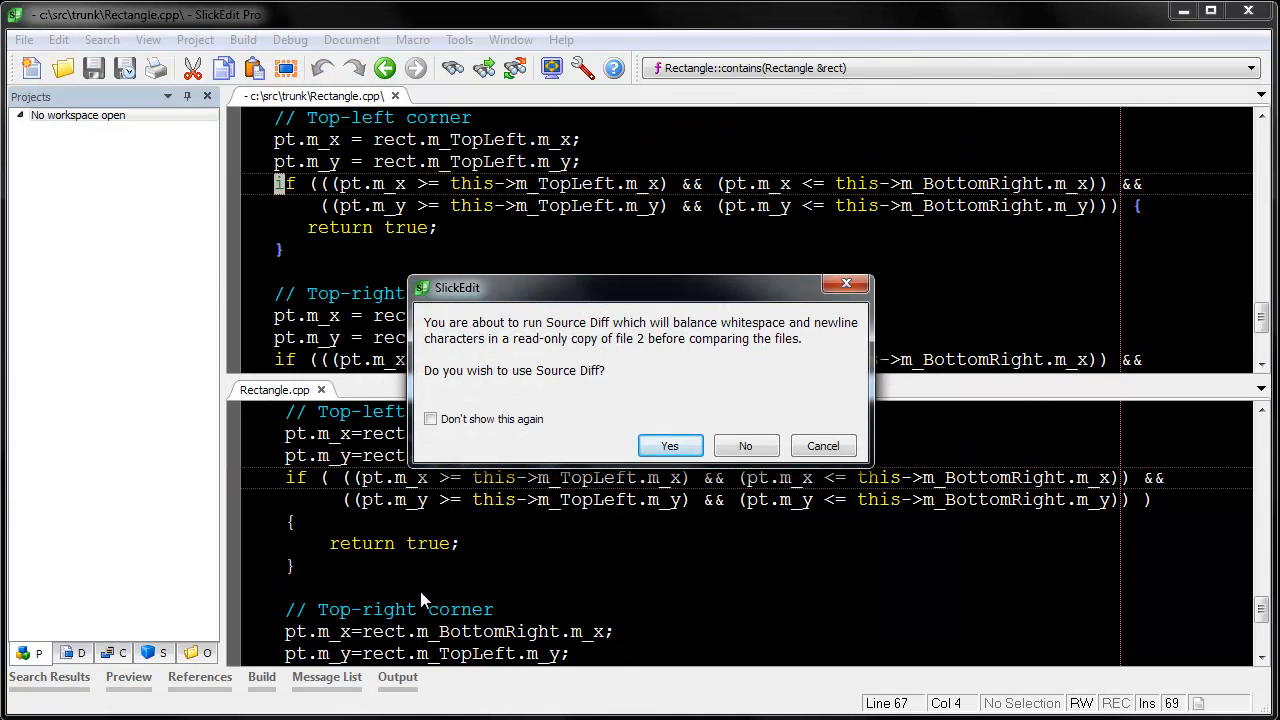
pyautogui.moveTo(640, 456)
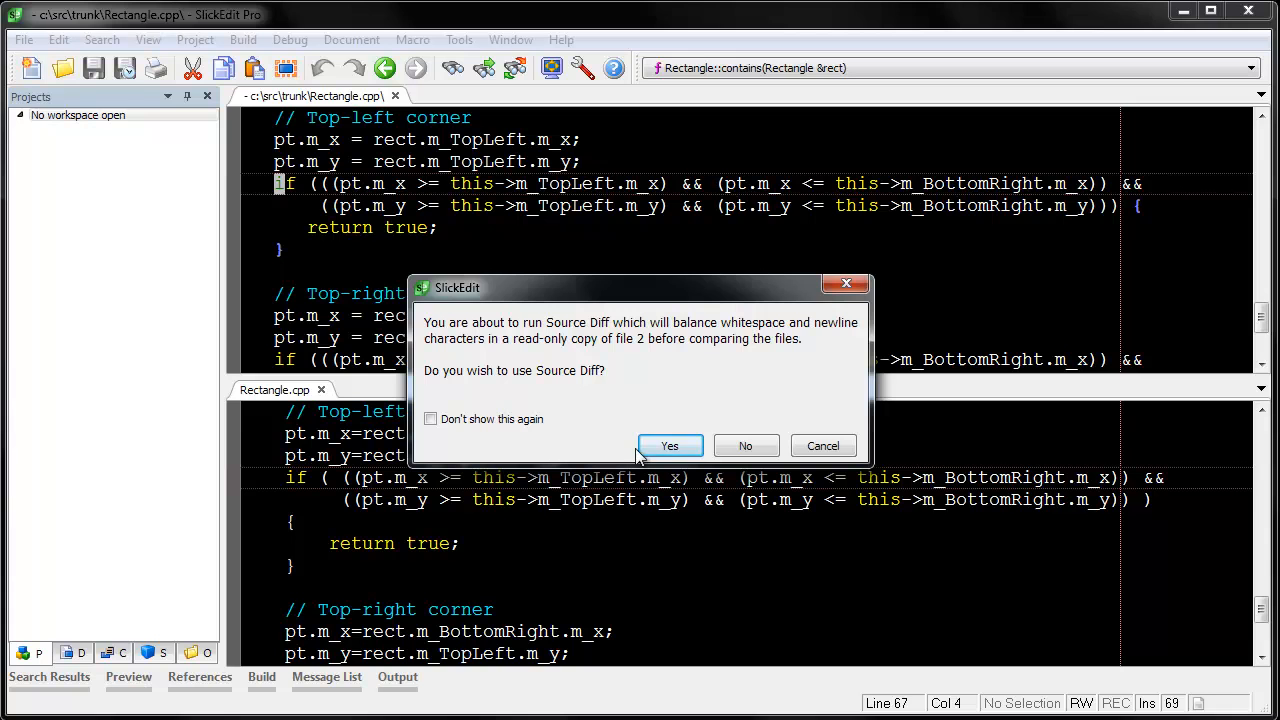
pyautogui.click(670, 444)
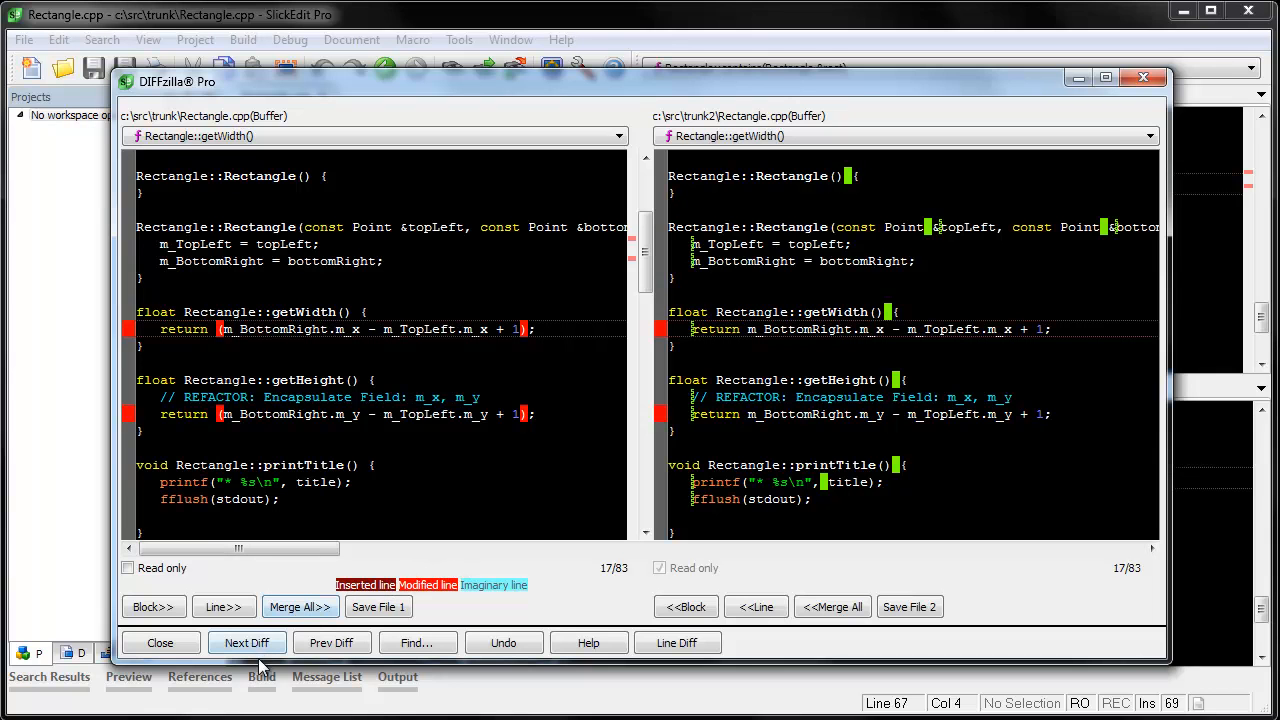
# Step: Advance with Next Diff from the getWidth change to the getHeight change (22 of 83)
pyautogui.click(246, 642)
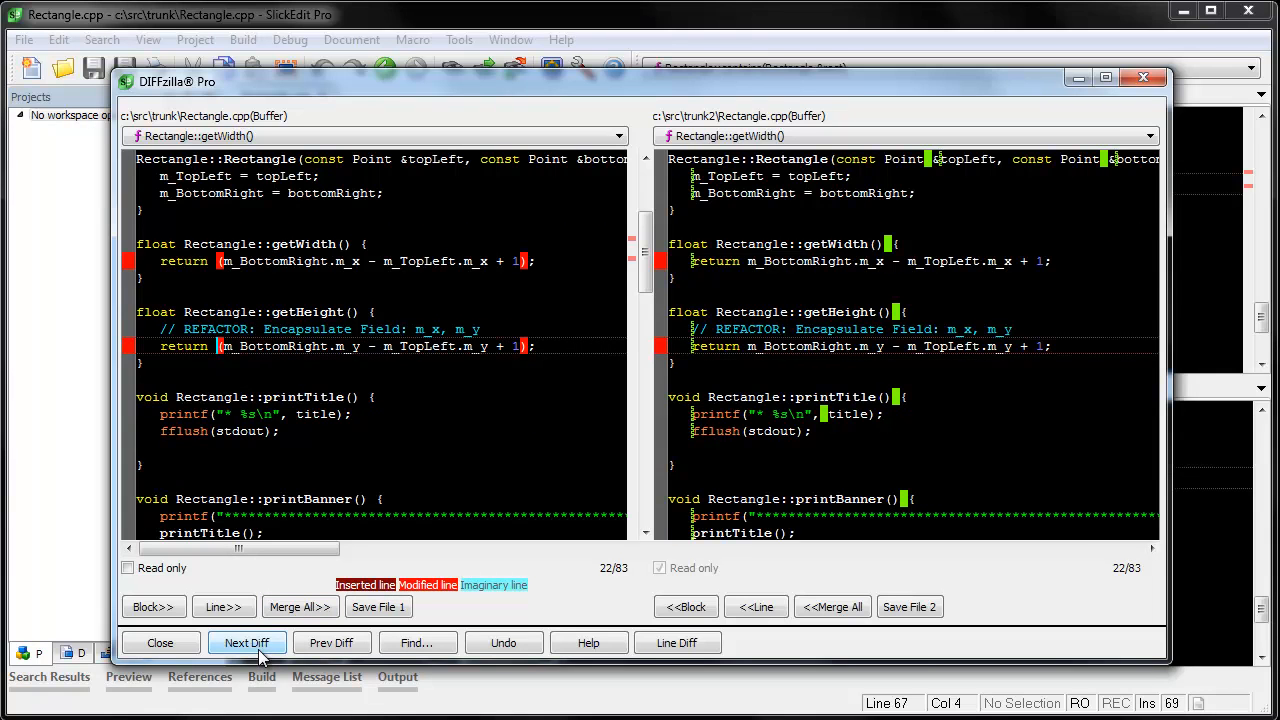
pyautogui.click(246, 644)
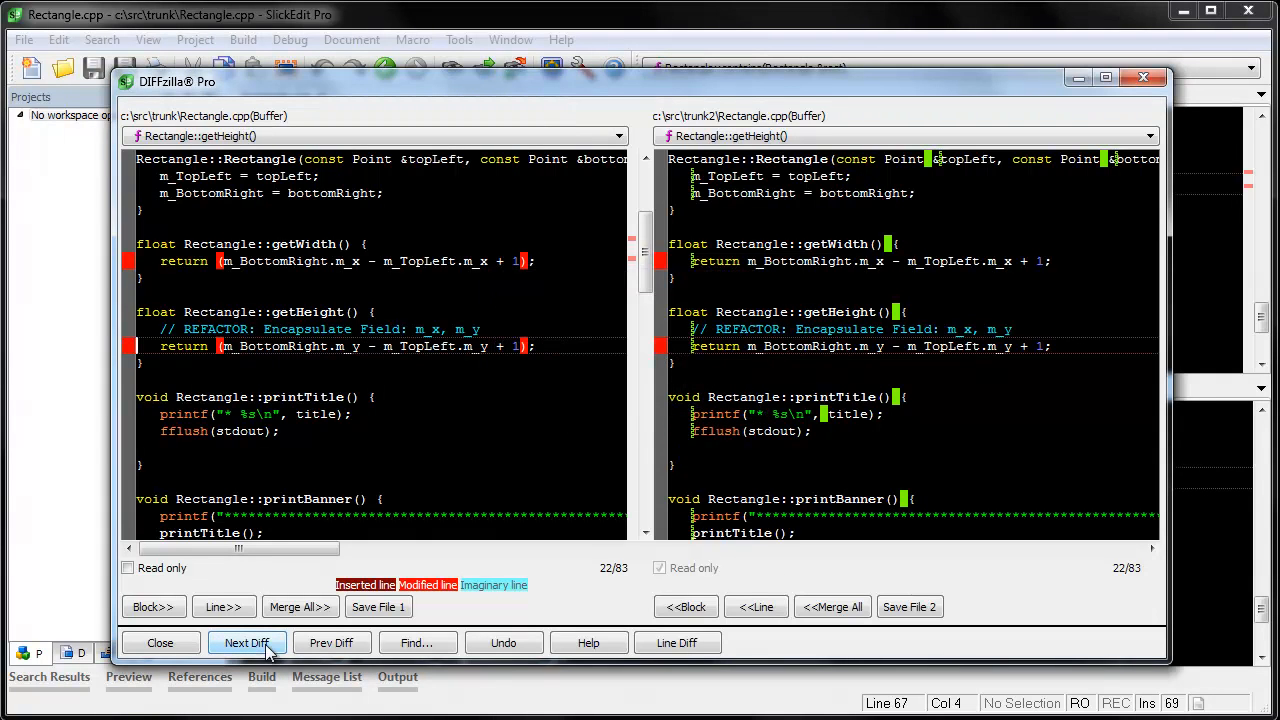
pyautogui.moveTo(646, 252)
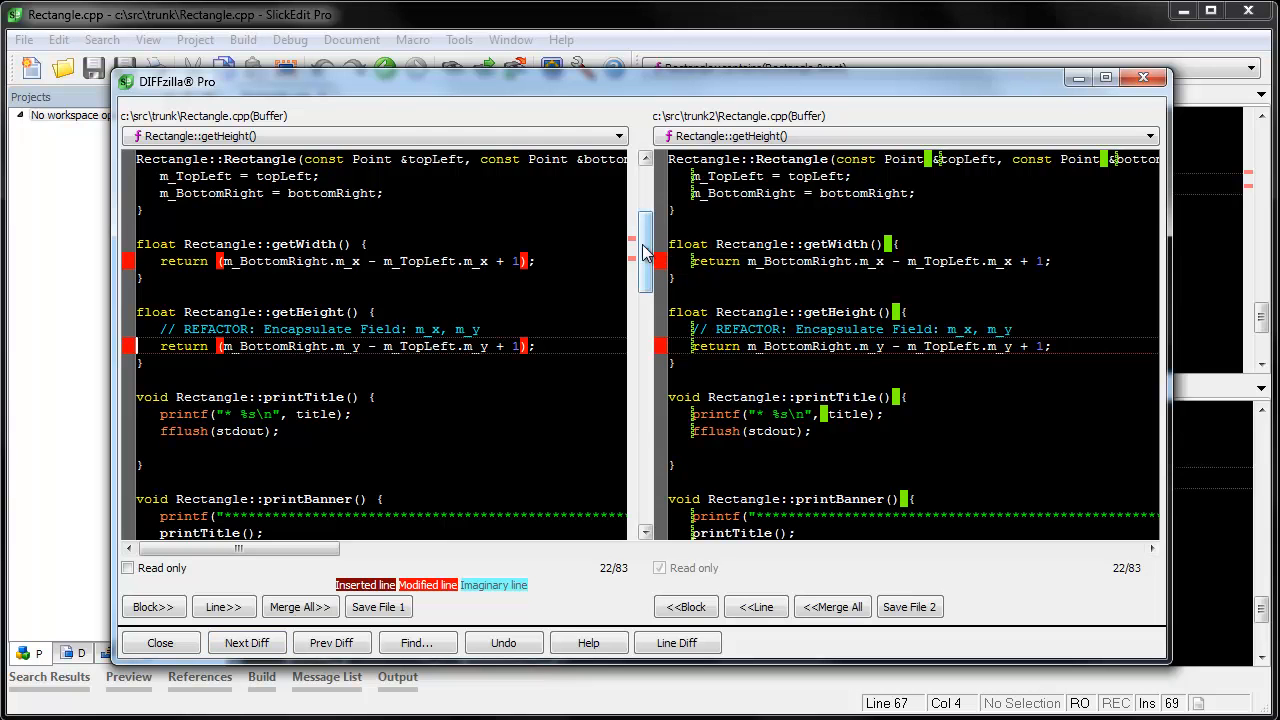